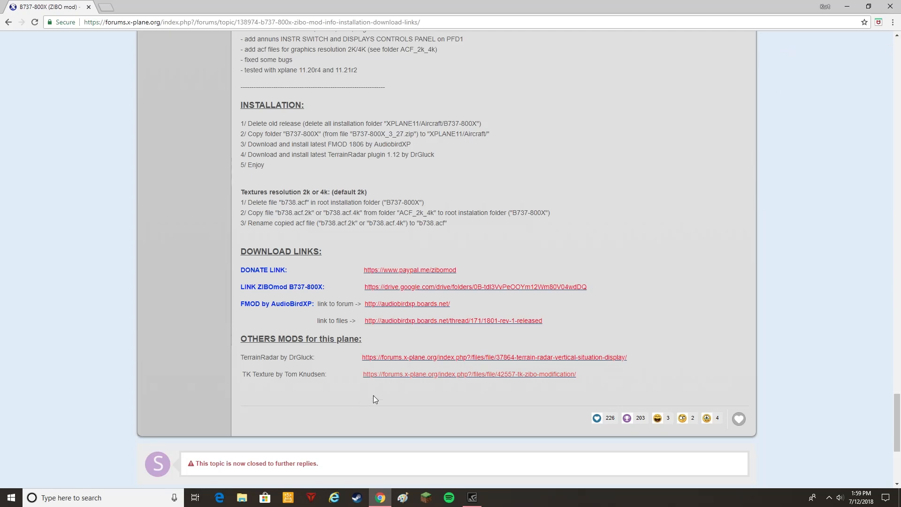
Step: Open the TK Zibo Modification 1.1.1 download page from the TK Texture link under OTHERS MODS
click(468, 374)
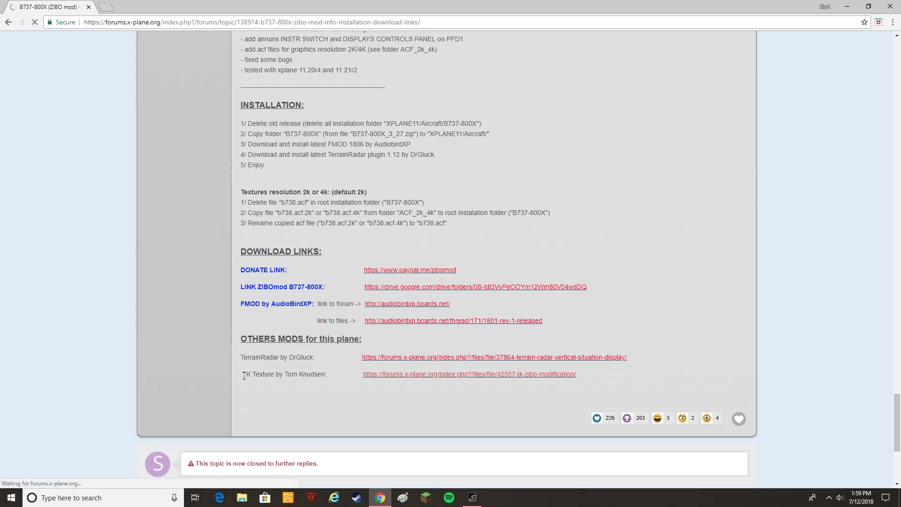
click(468, 374)
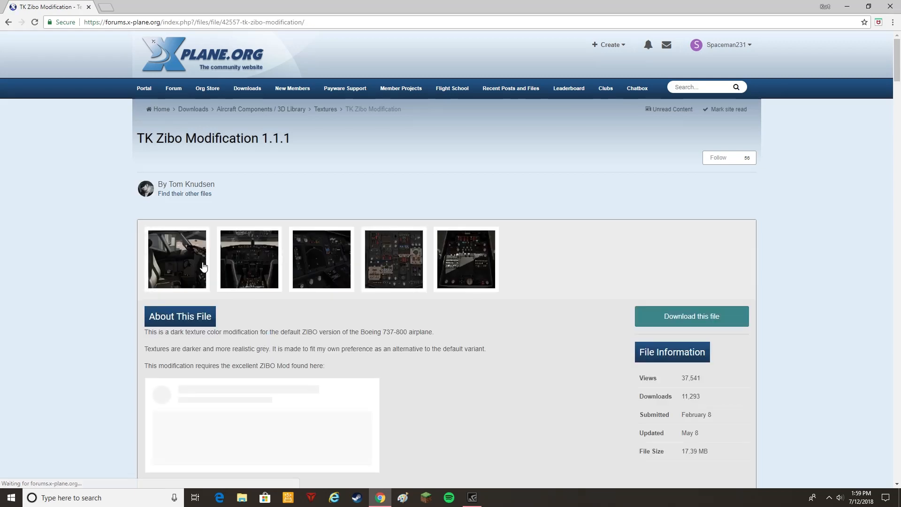
click(176, 259)
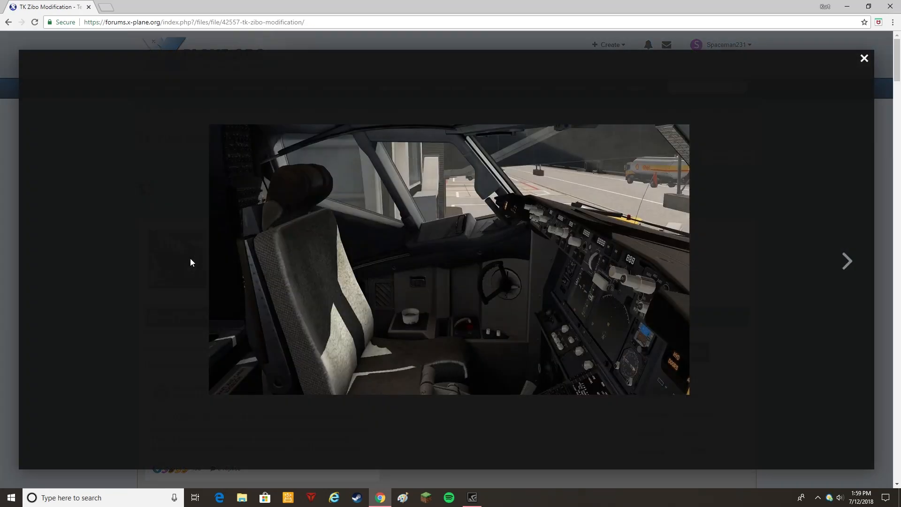
click(847, 261)
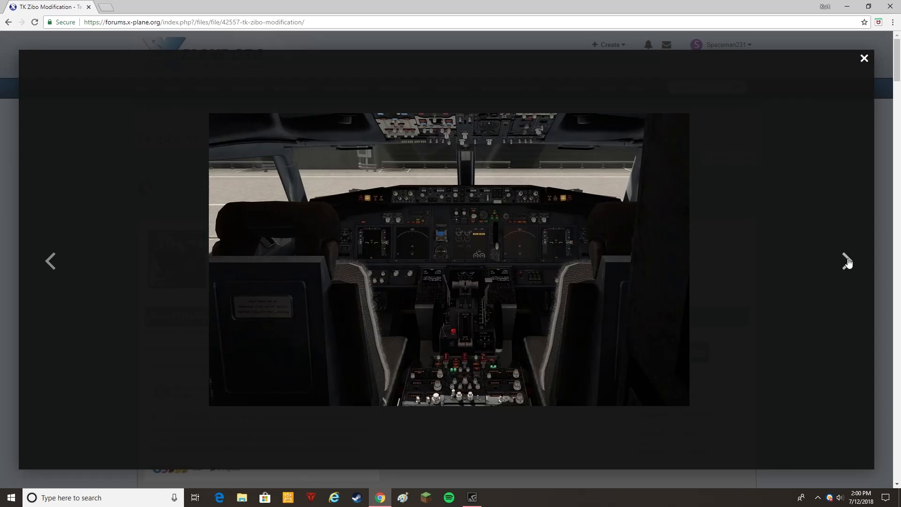
click(845, 260)
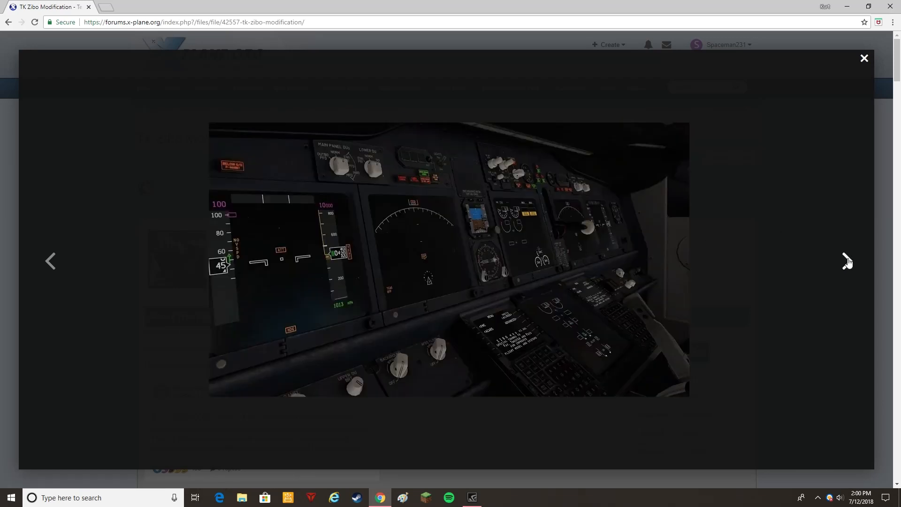
click(847, 261)
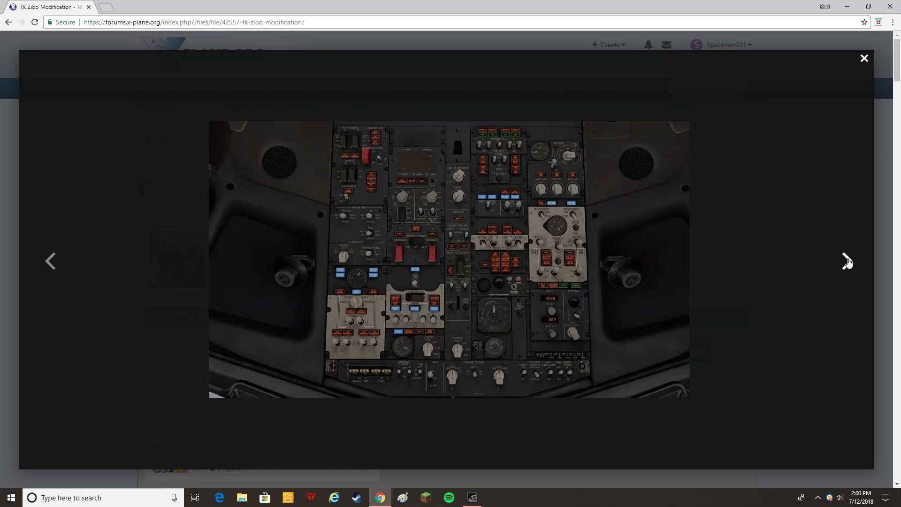
click(847, 261)
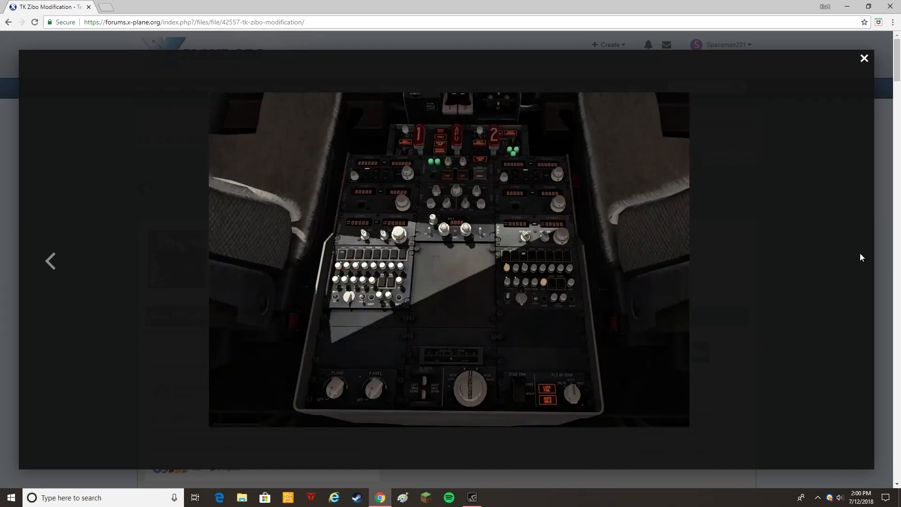
click(864, 59)
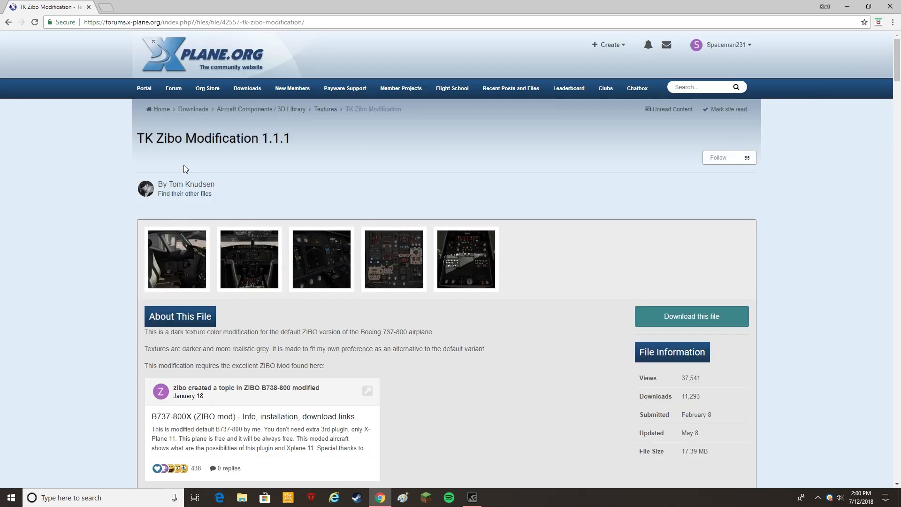
mouse_move(665, 309)
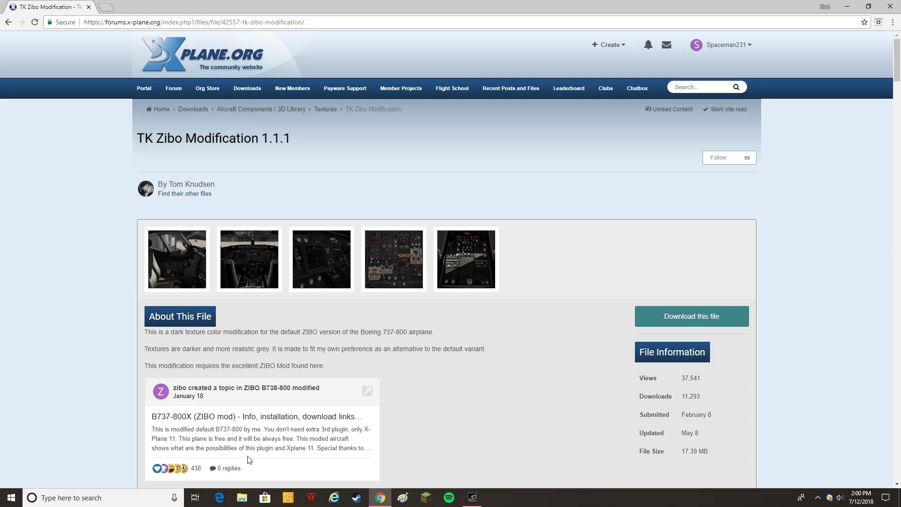
Step: Review the author's objects-folder install screenshot in the comments, then launch File Explorer
scroll(down, 3)
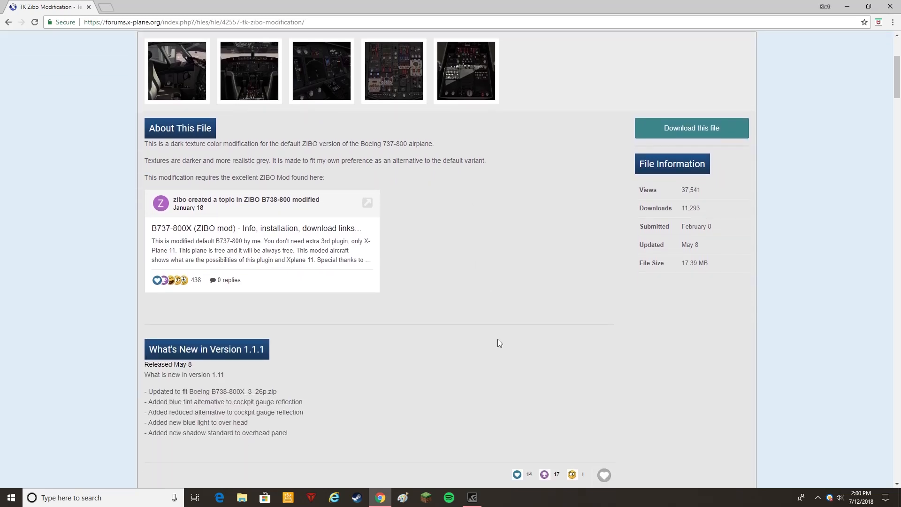
scroll(down, 3)
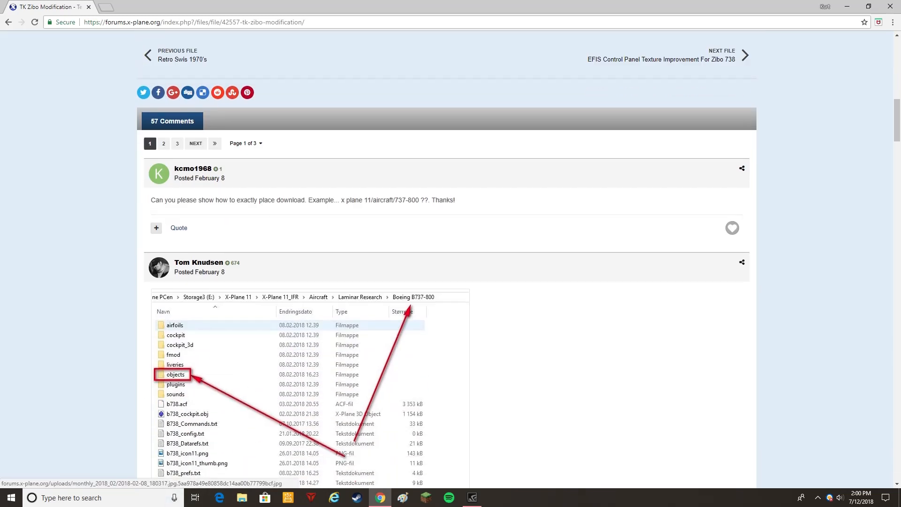
click(242, 497)
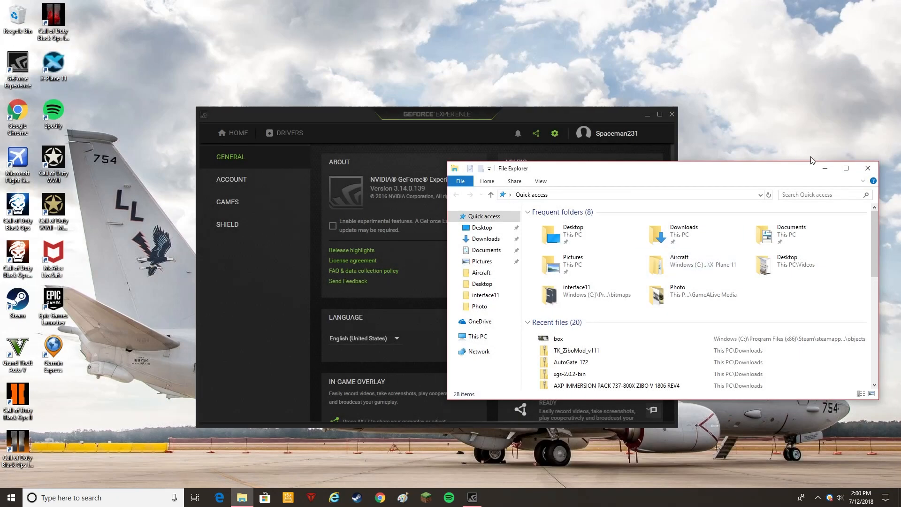
Step: Maximize Explorer and open TK_ZiboMod_v111.zip and its inner folder from Downloads
click(847, 168)
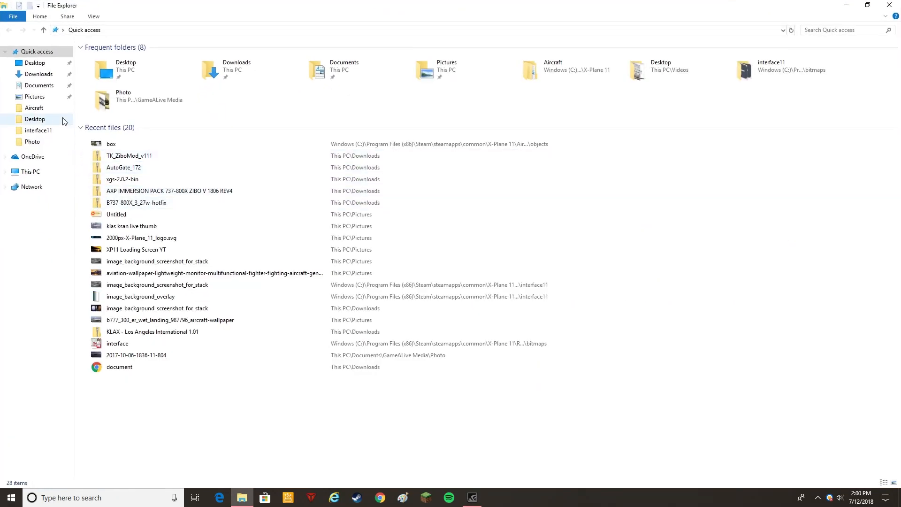
click(38, 74)
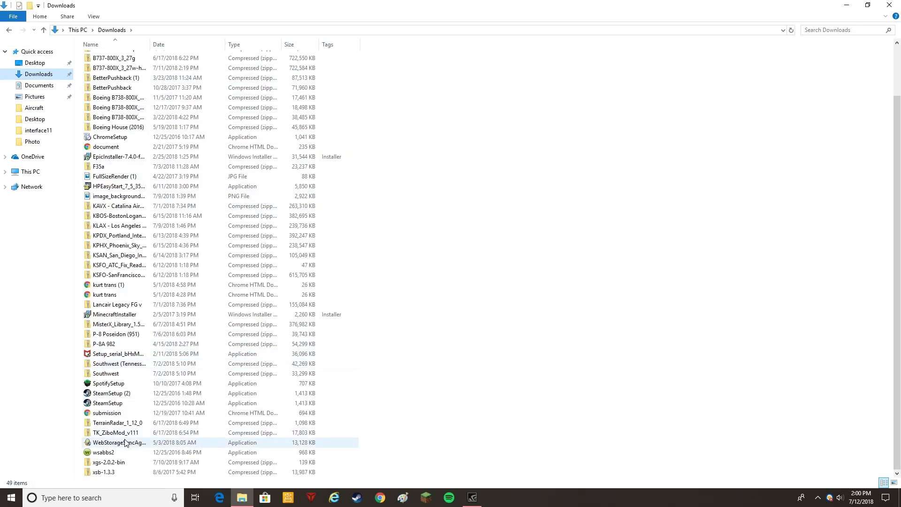
click(115, 432)
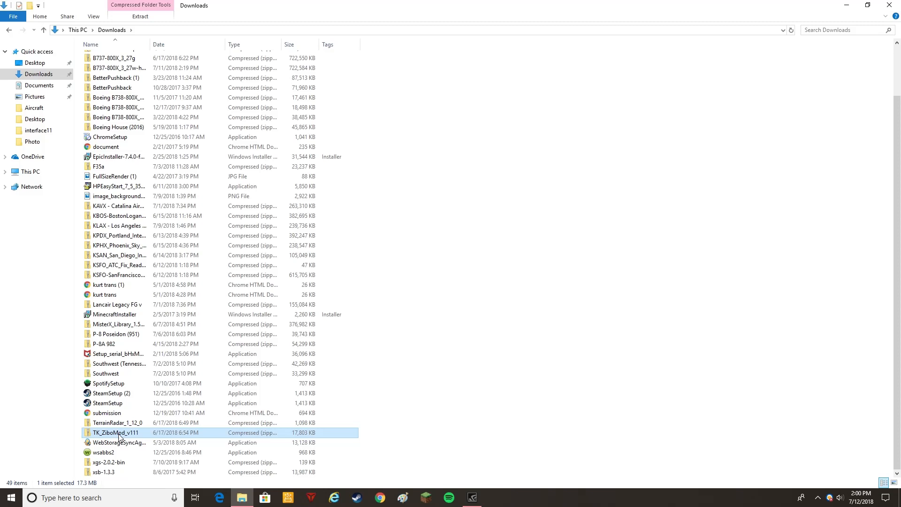
double_click(117, 432)
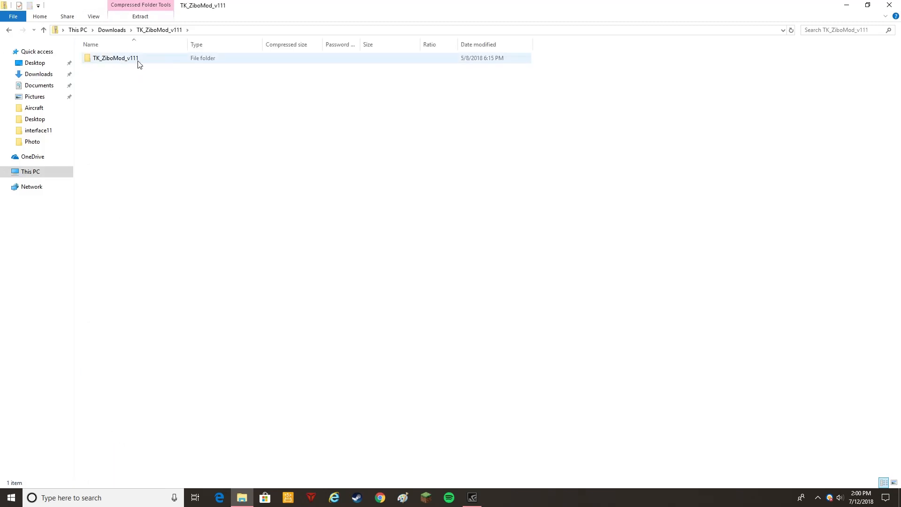
double_click(115, 58)
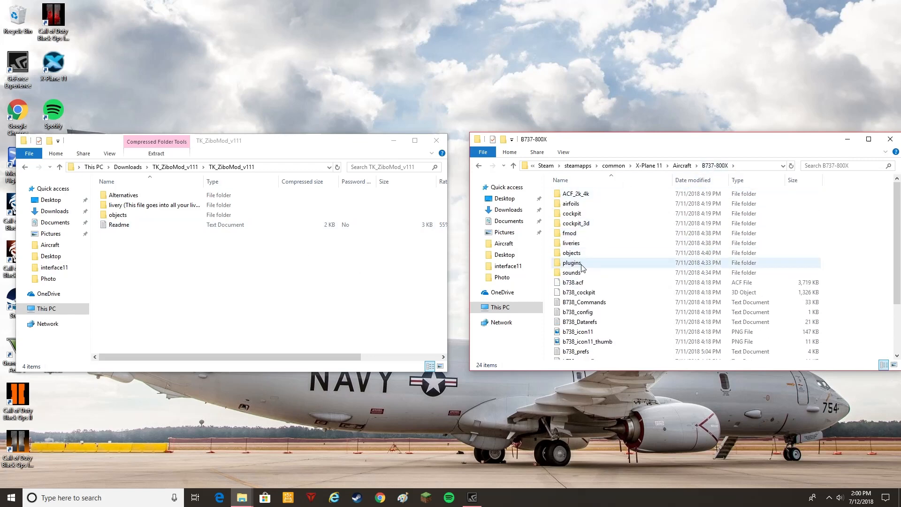
Step: Copy all 13 mod texture files into B737-800X\objects, replacing the existing files
double_click(572, 253)
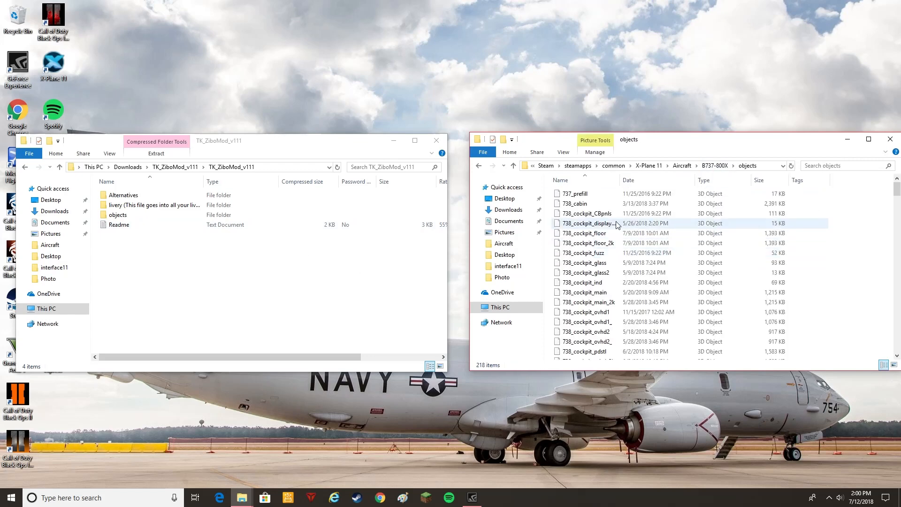
click(118, 215)
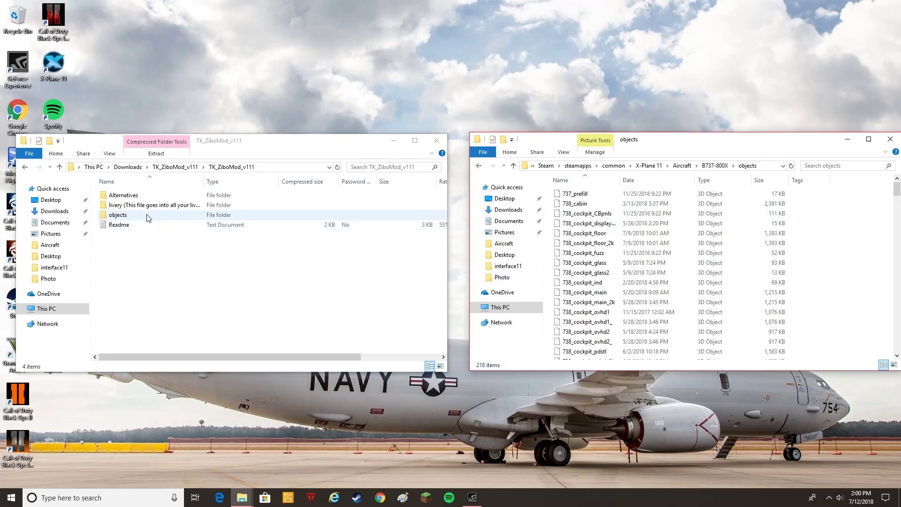
double_click(117, 214)
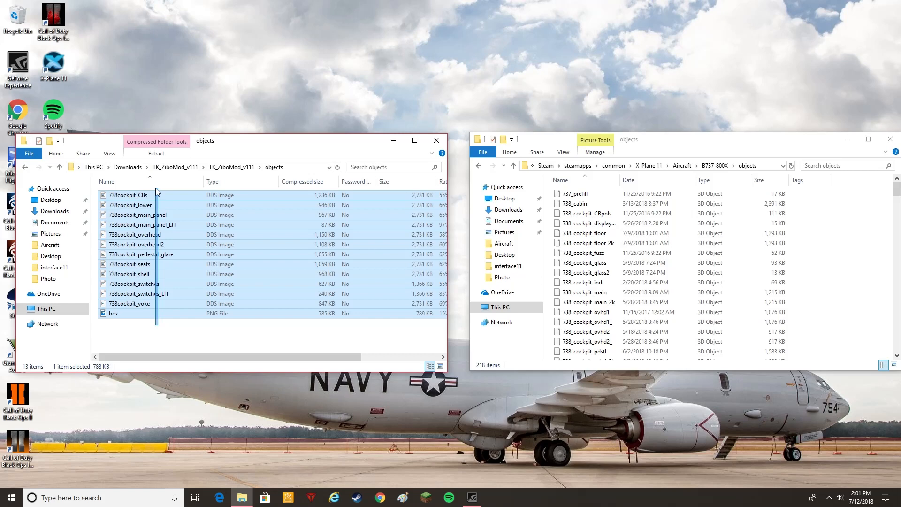
key(ctrl+a)
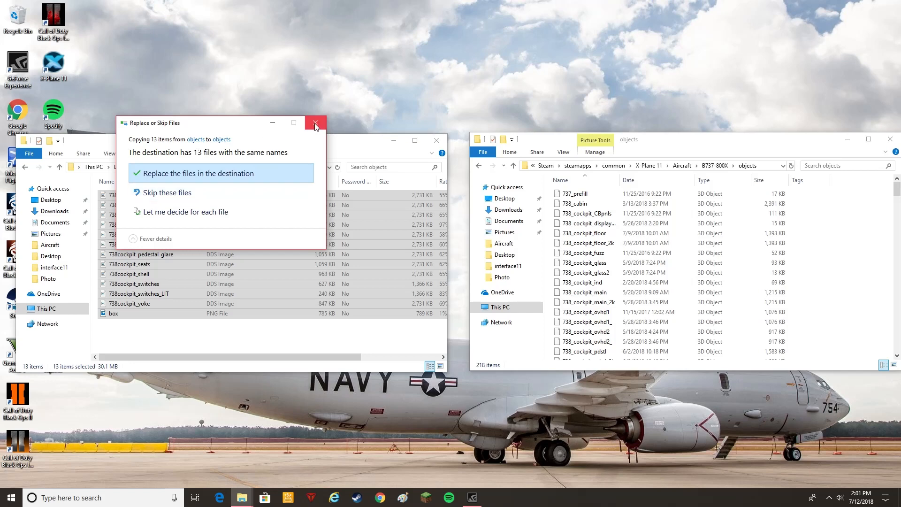
mouse_move(225, 186)
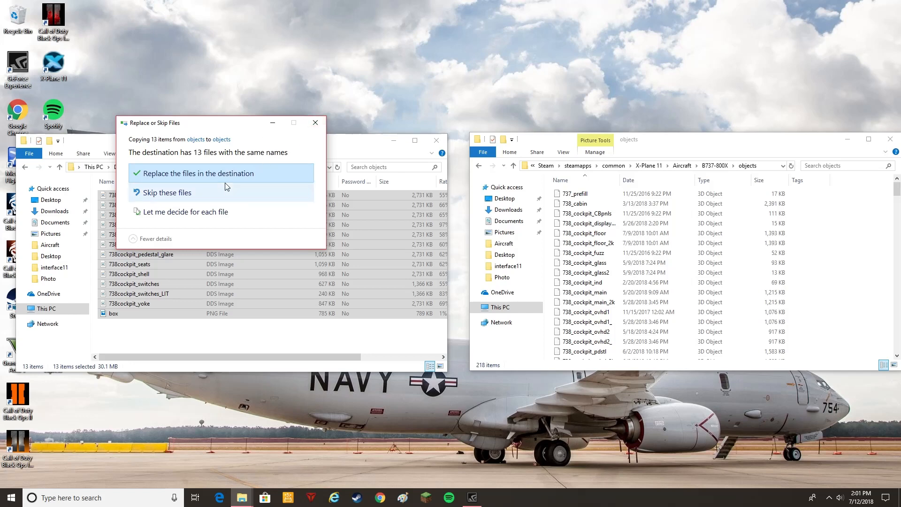
click(197, 173)
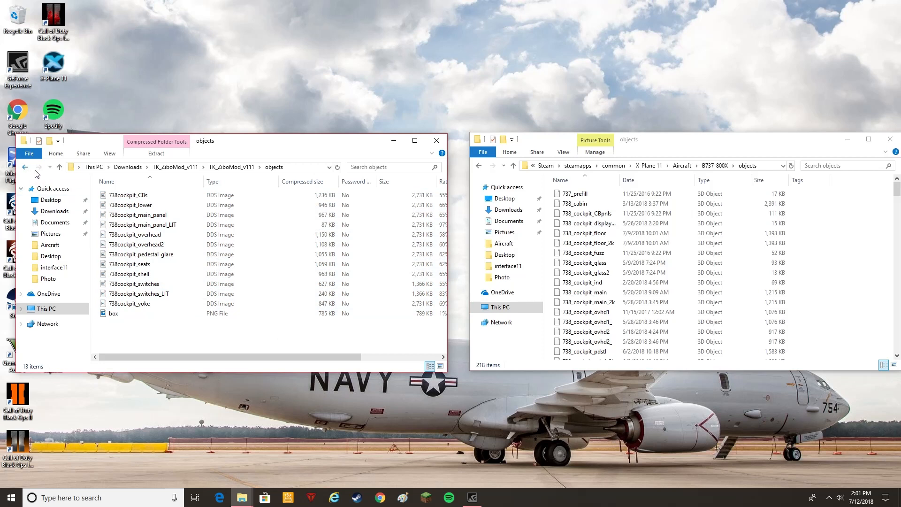
click(25, 166)
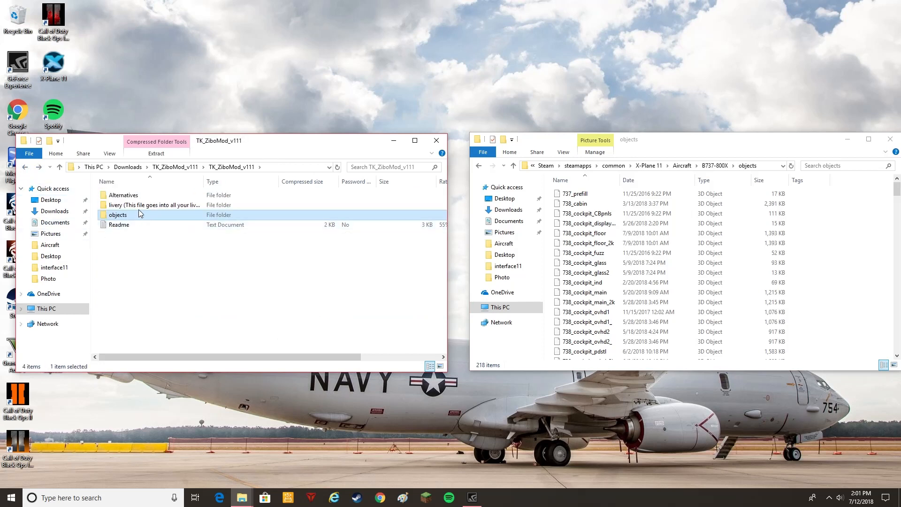
Step: Put the mod's 738cockpit_main_panel into liveries\Alaska Airlines\objects and liveries\Southwest\objects
click(152, 204)
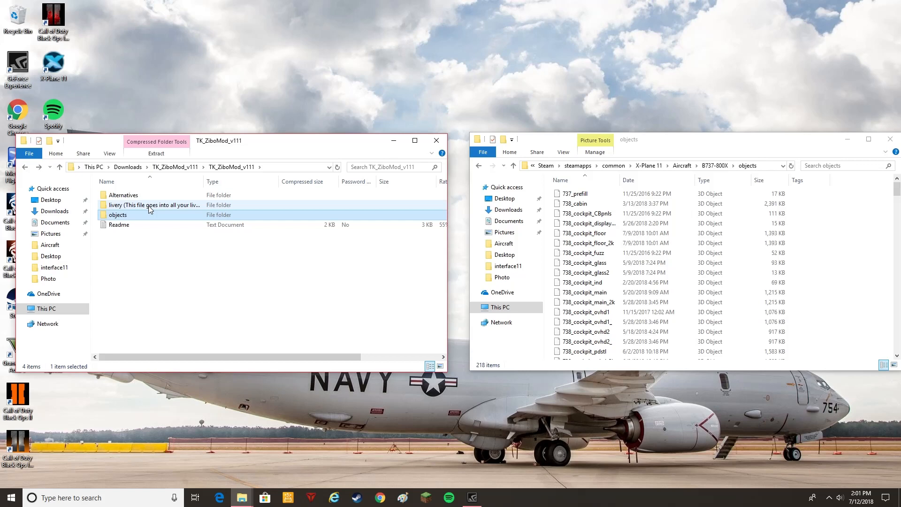
double_click(152, 205)
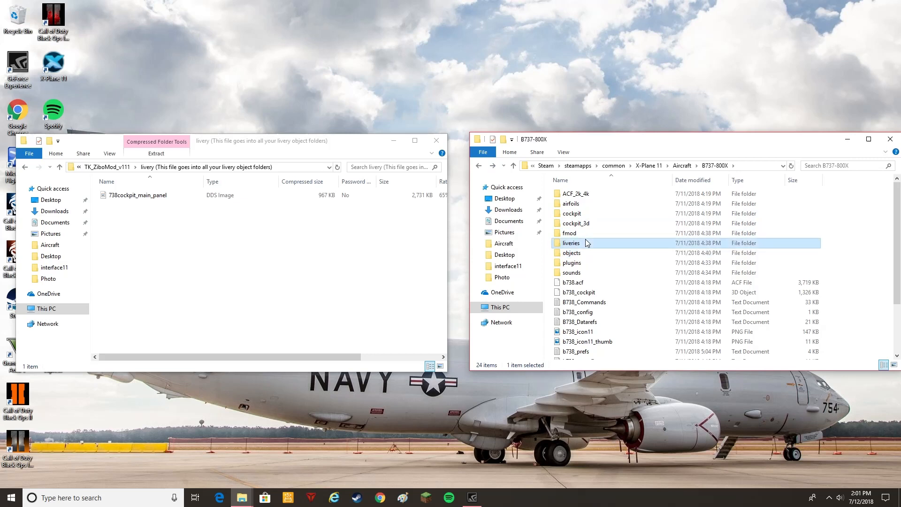
double_click(571, 243)
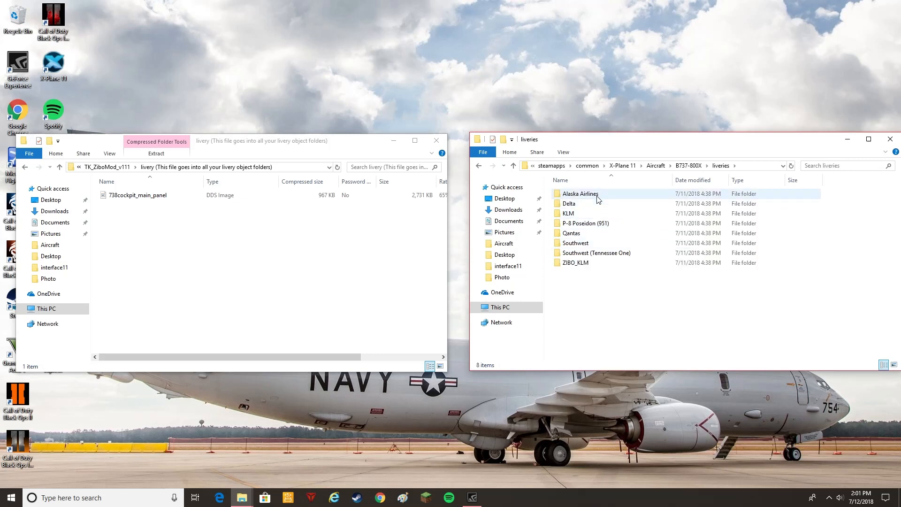
double_click(579, 194)
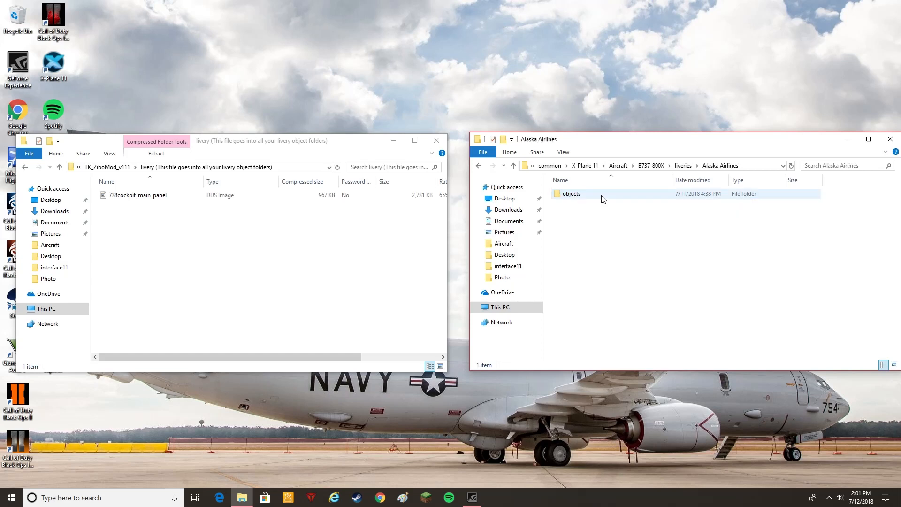
double_click(571, 193)
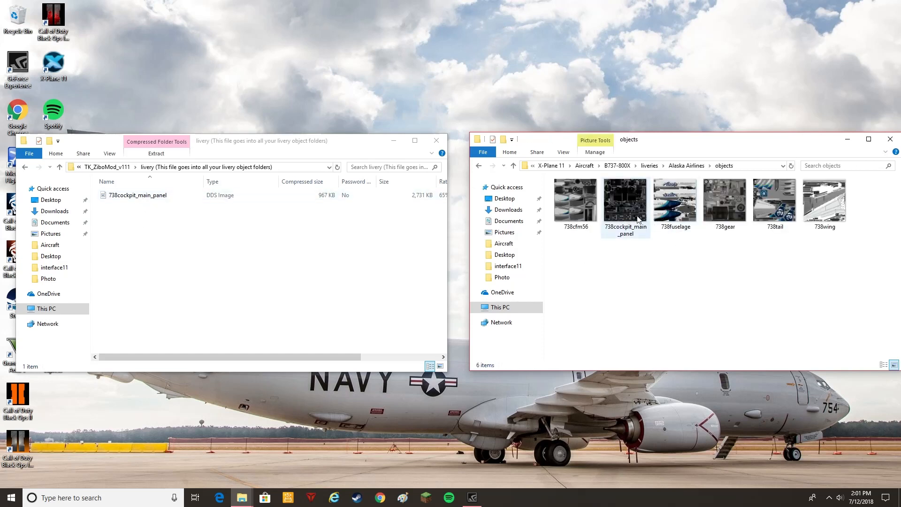
mouse_move(632, 218)
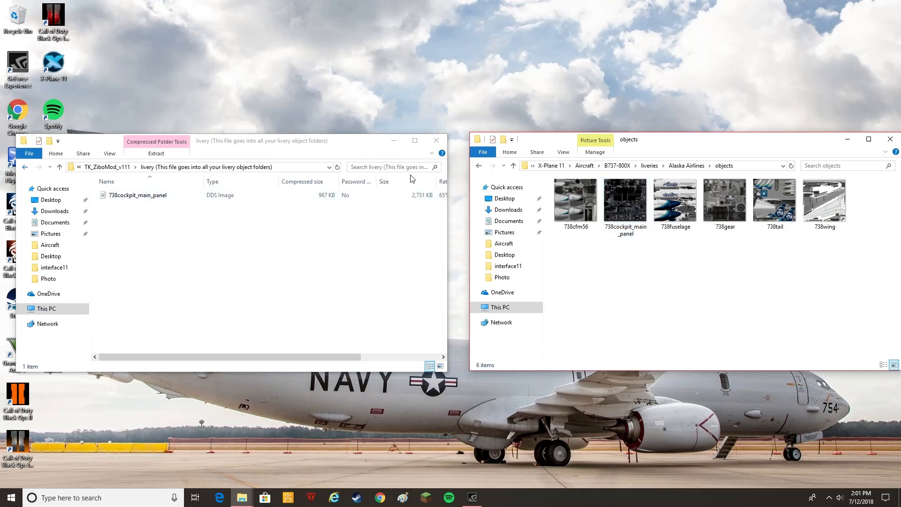
click(479, 166)
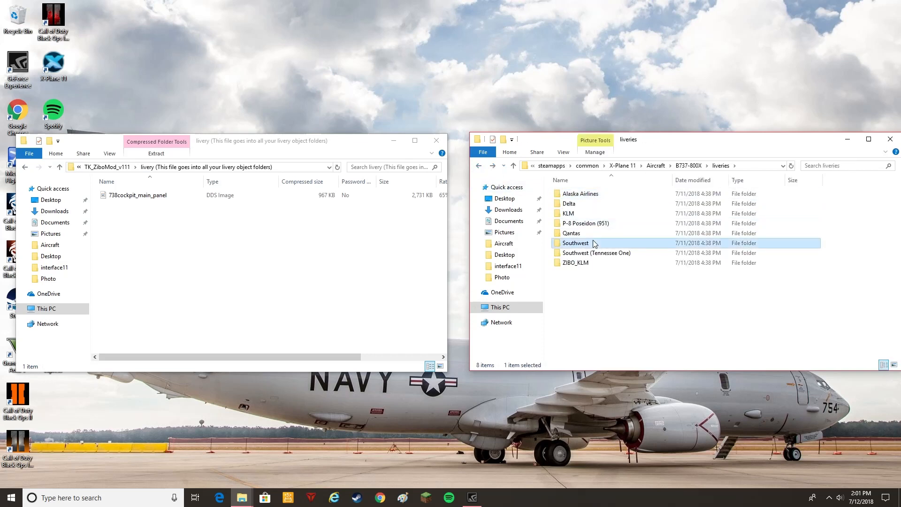
double_click(574, 243)
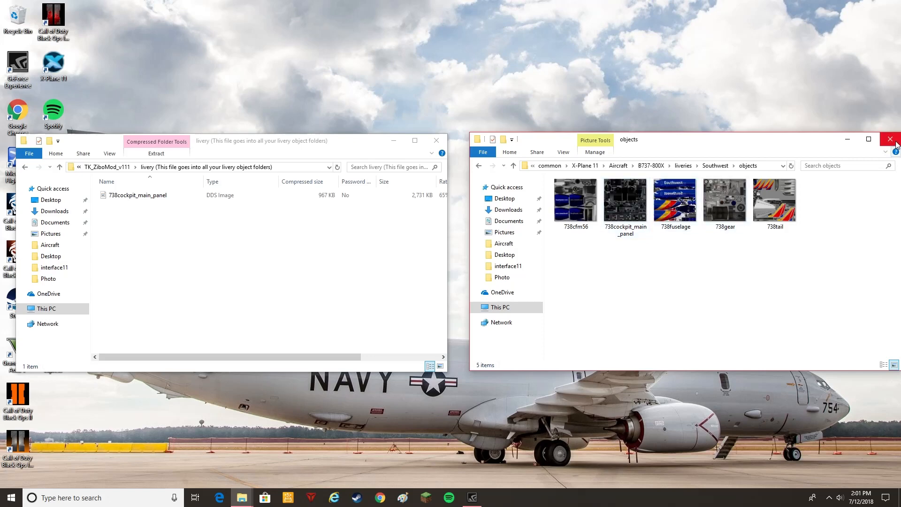
Step: Close the Southwest objects Explorer window, leaving the desktop clear
click(893, 139)
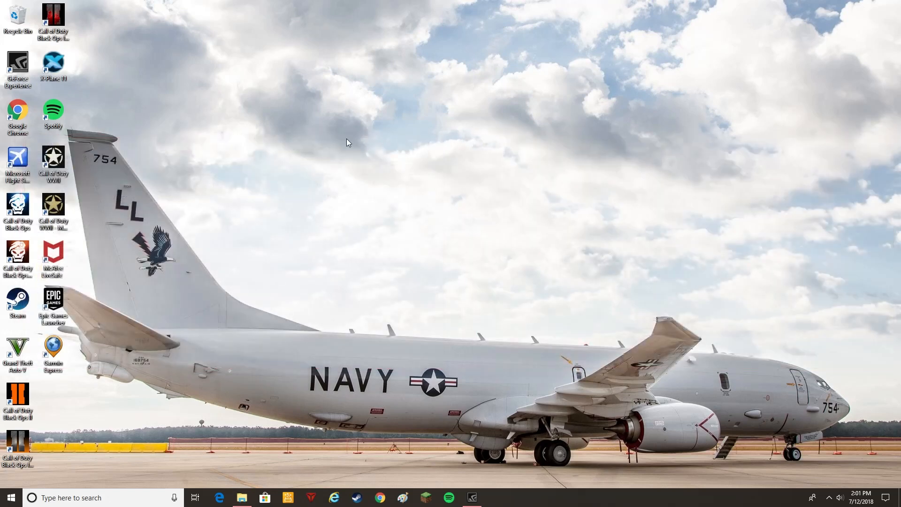
mouse_move(643, 424)
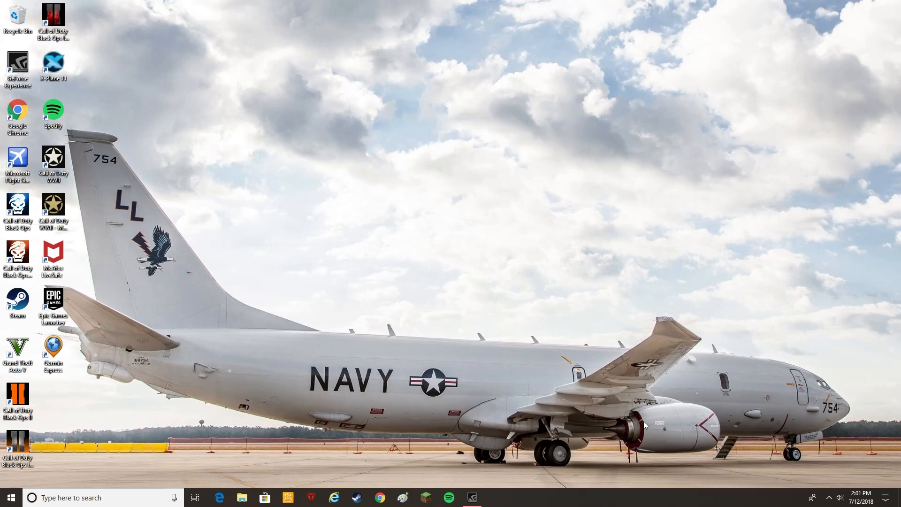
mouse_move(624, 421)
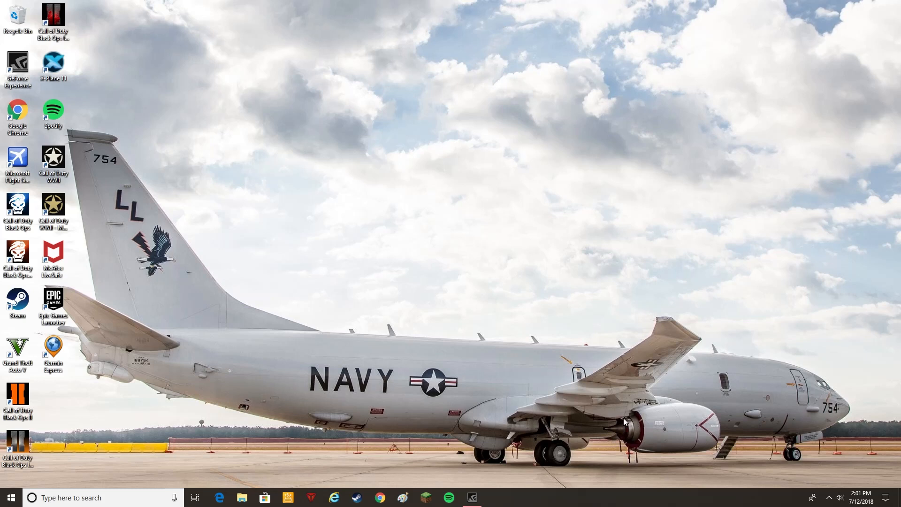
mouse_move(630, 411)
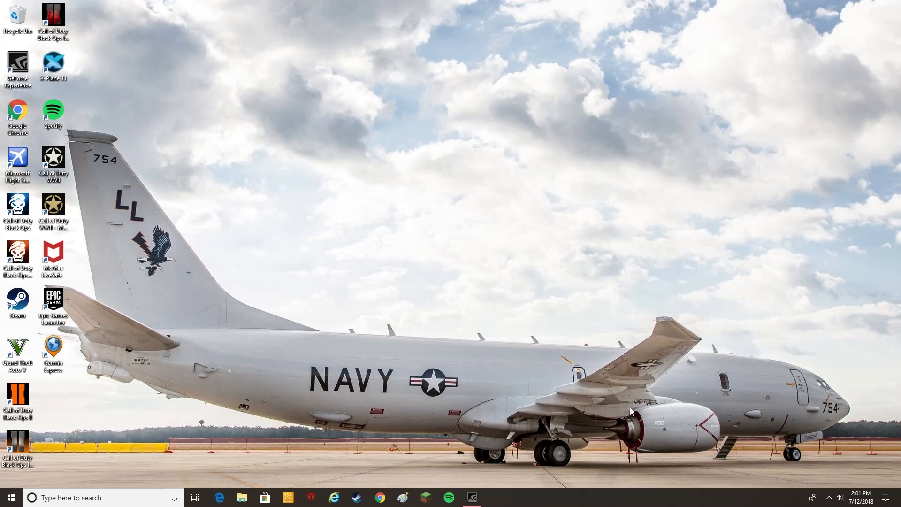